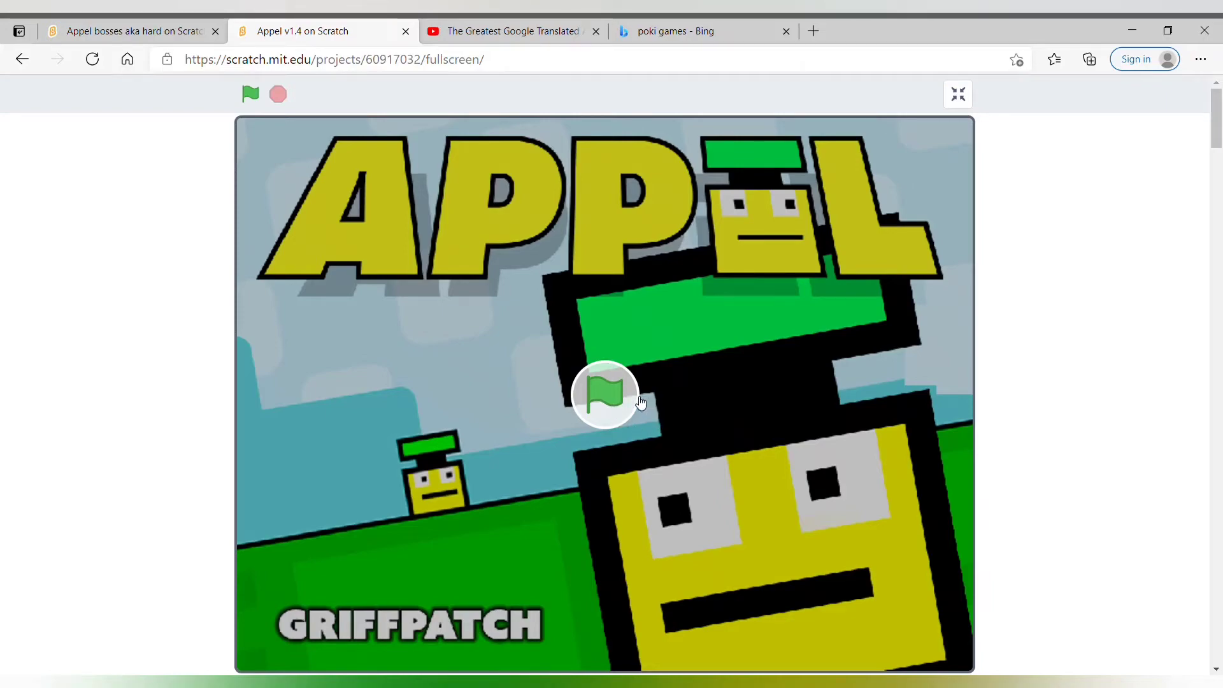
Step: Run the Appel project via the green flag so its title menu appears
left_click(250, 93)
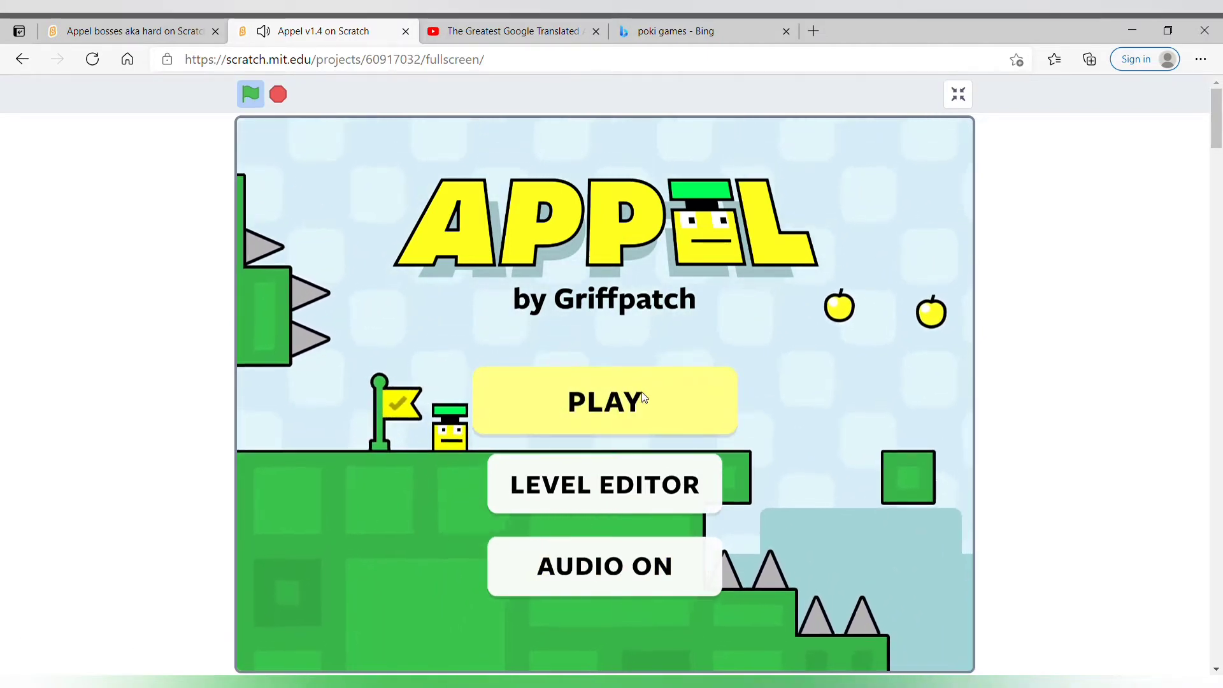
Step: Choose PLAY to reach level select showing Level 1 'Spiked' and its records
left_click(603, 400)
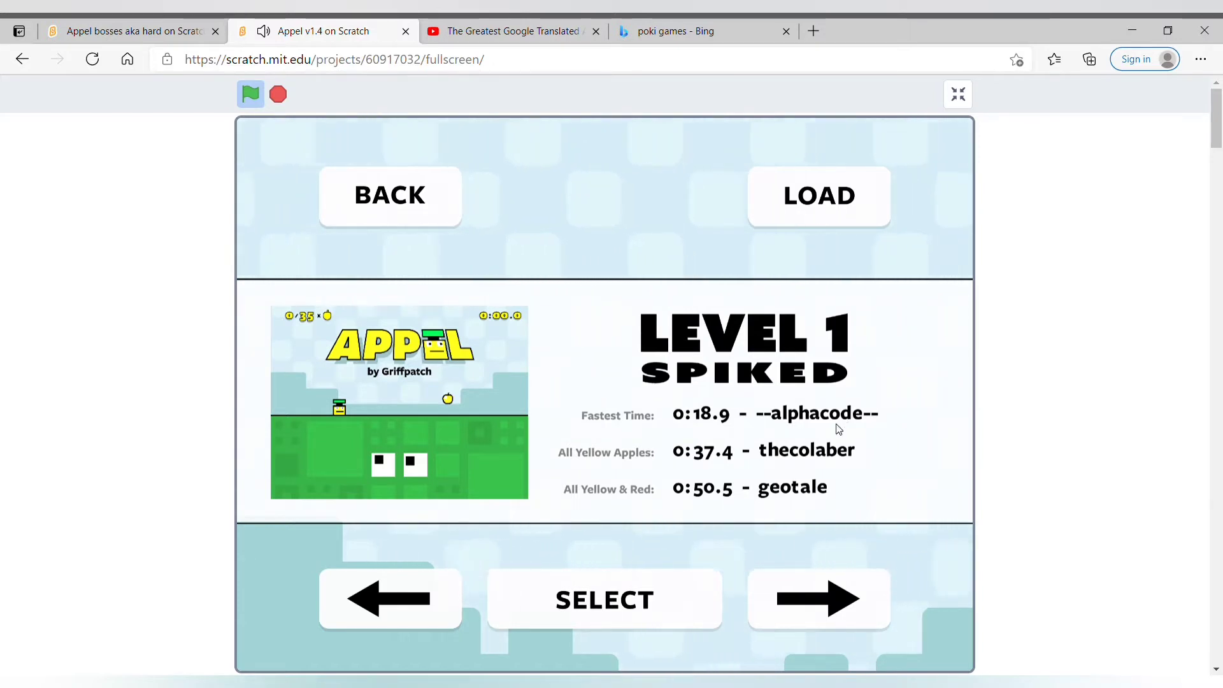
mouse_move(519, 399)
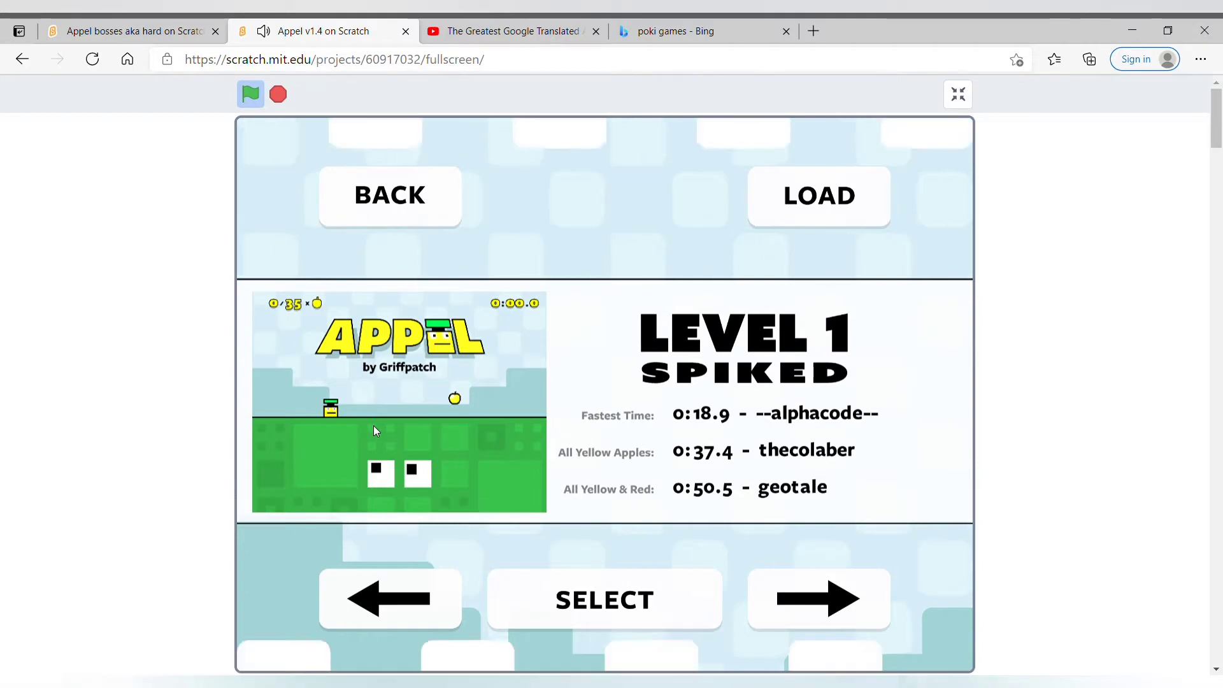
left_click(603, 599)
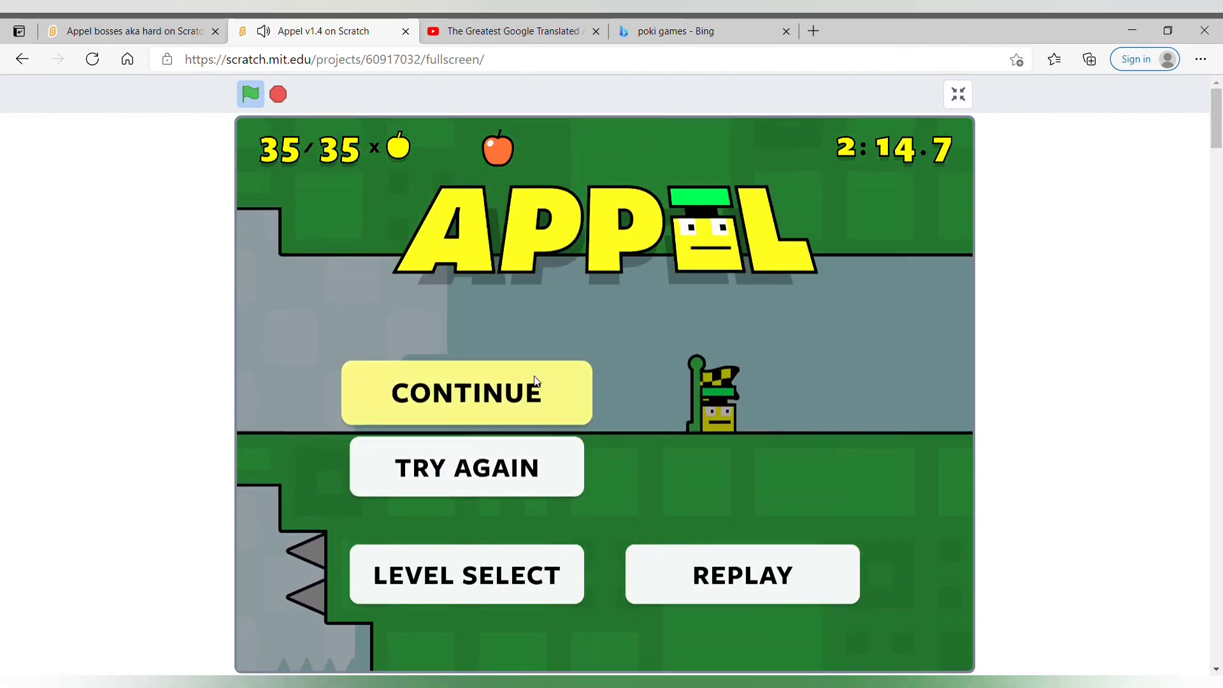
mouse_move(664, 358)
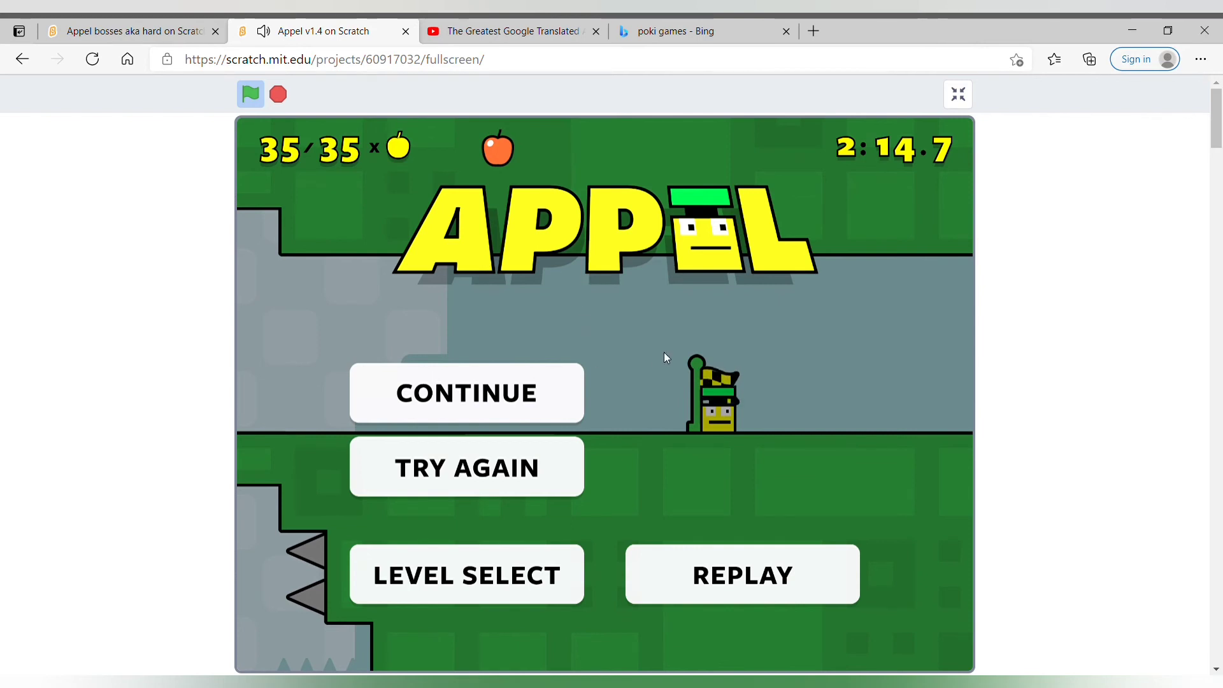